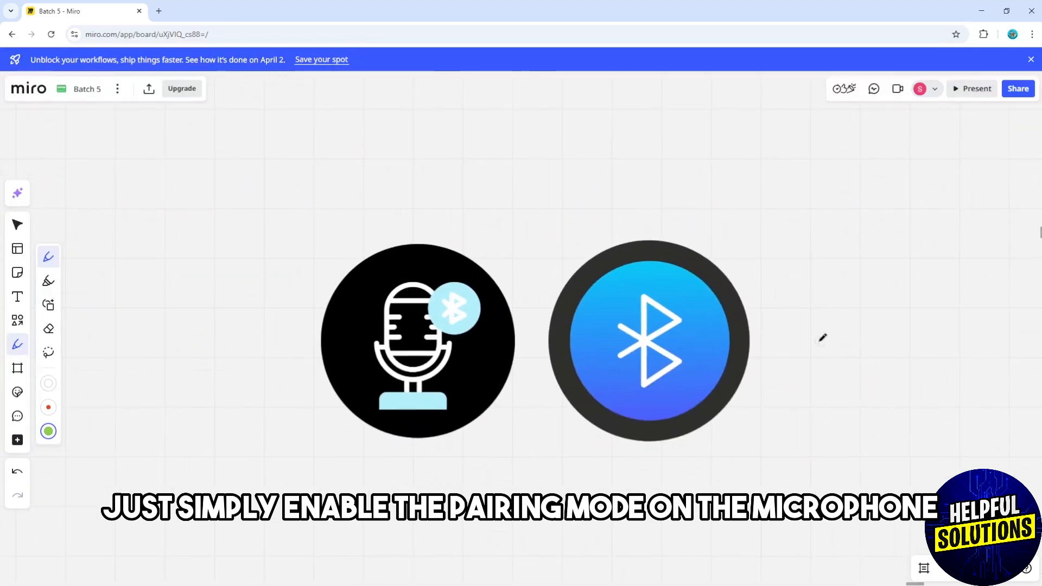
Draw green pen strokes forming a checkmark above the Samsung TV Settings screenshot.
left_click_drag(814, 349, 877, 279)
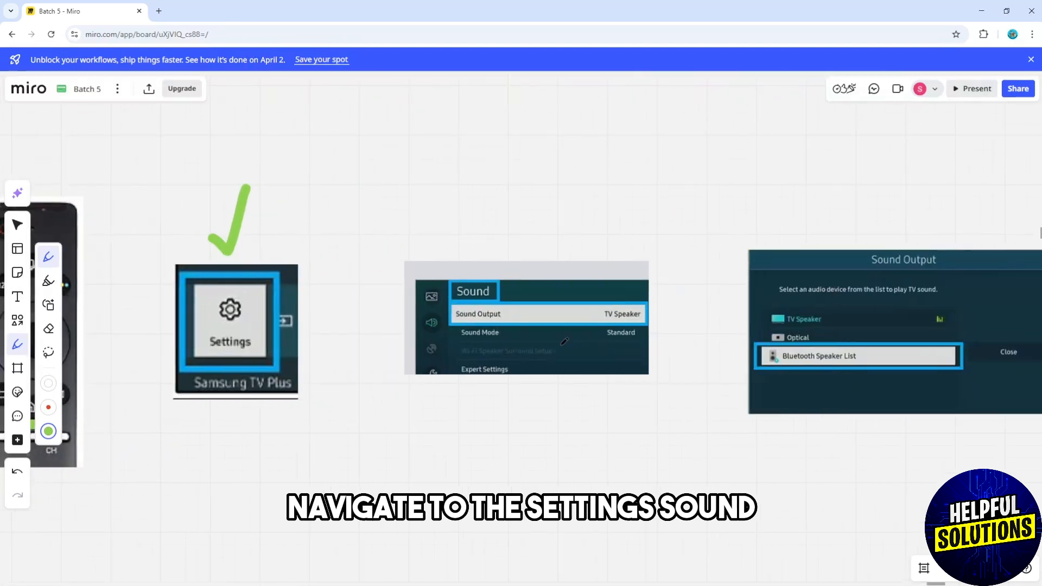
left_click_drag(445, 308, 509, 326)
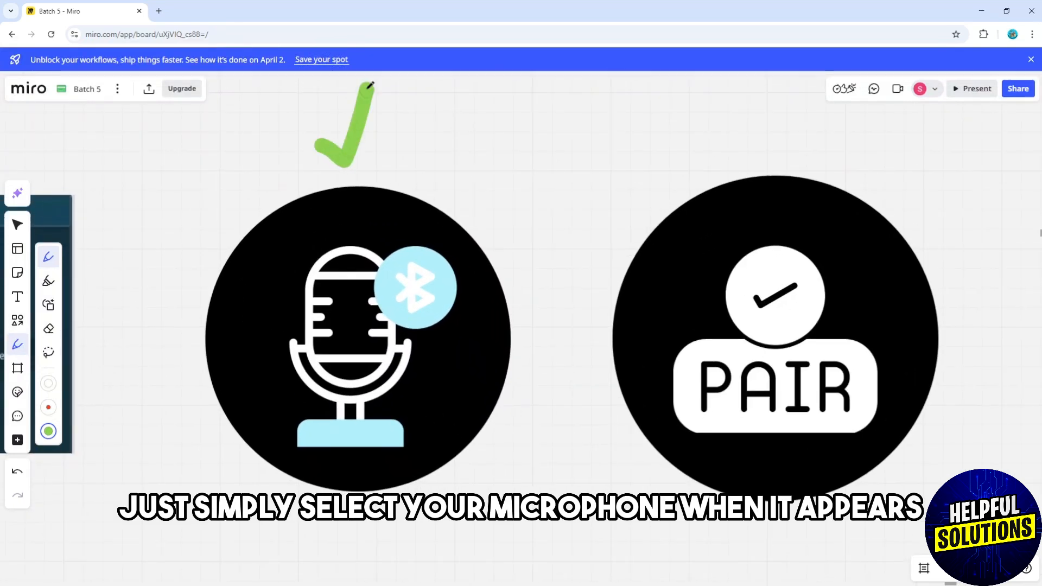
Draw the first green stroke of a checkmark above the PAIR icon.
left_click_drag(751, 120, 771, 153)
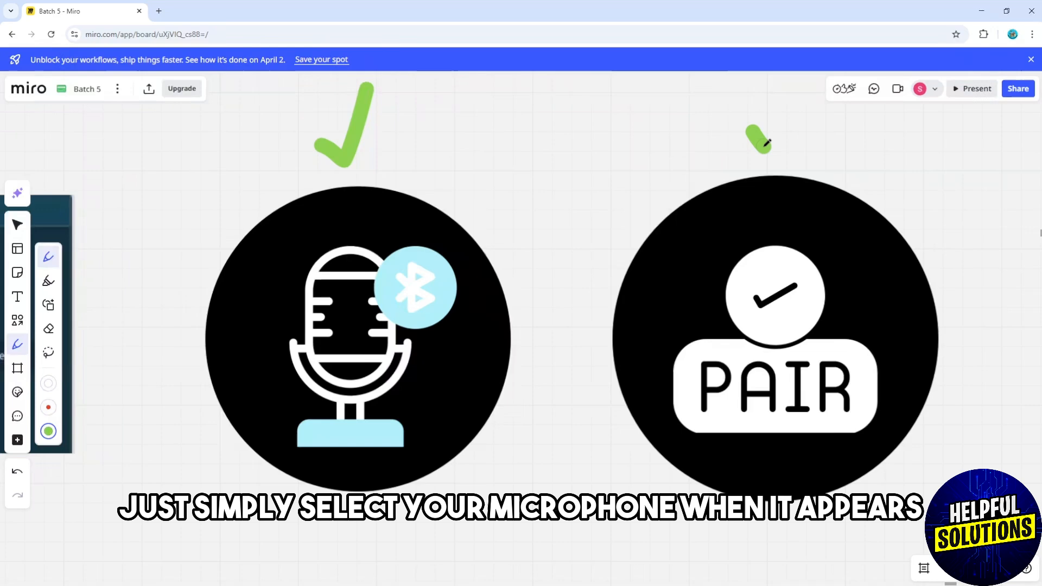